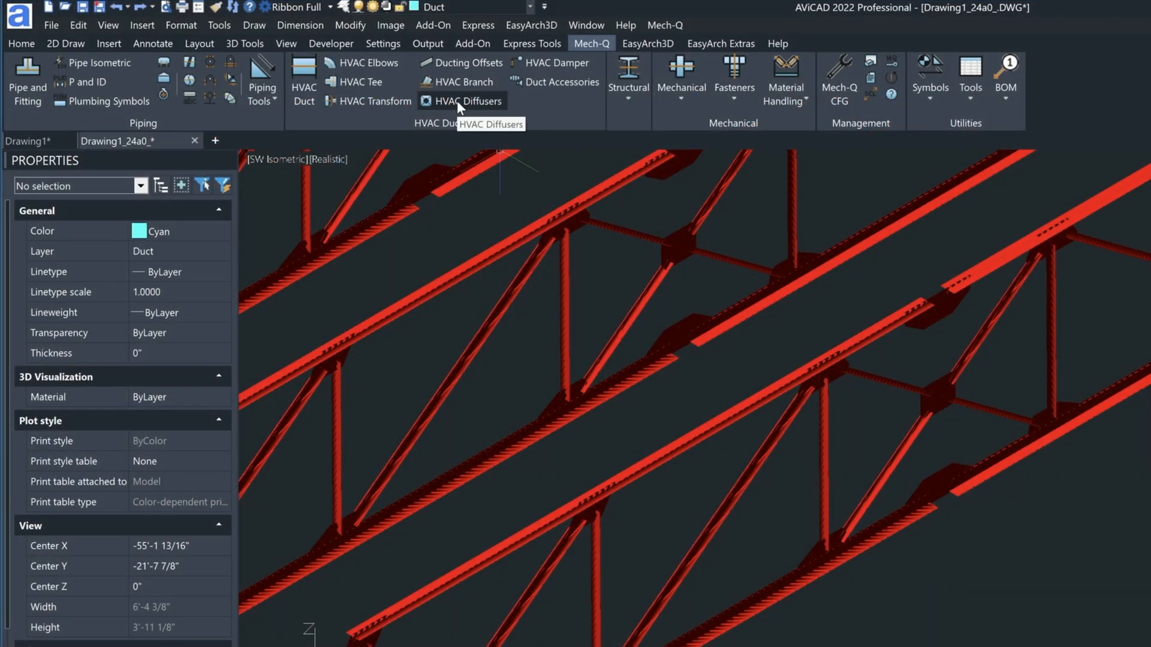
- Configure the diffuser as Rect-Rnd with a side duct connection in the Diffusers Utility
click(461, 101)
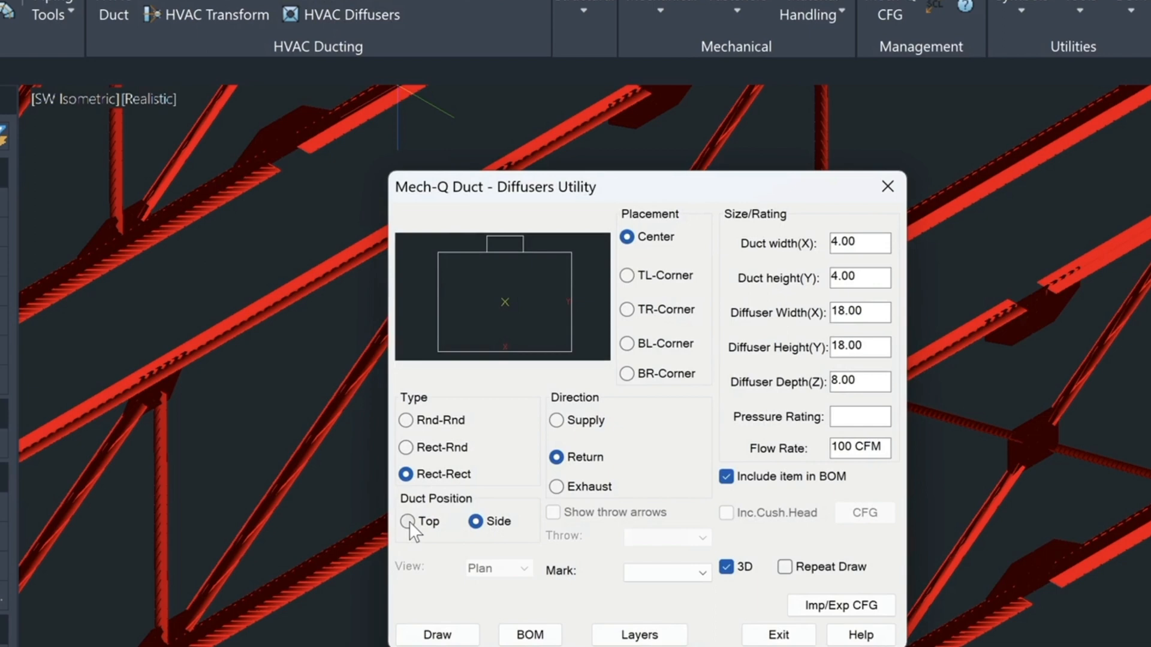
click(406, 520)
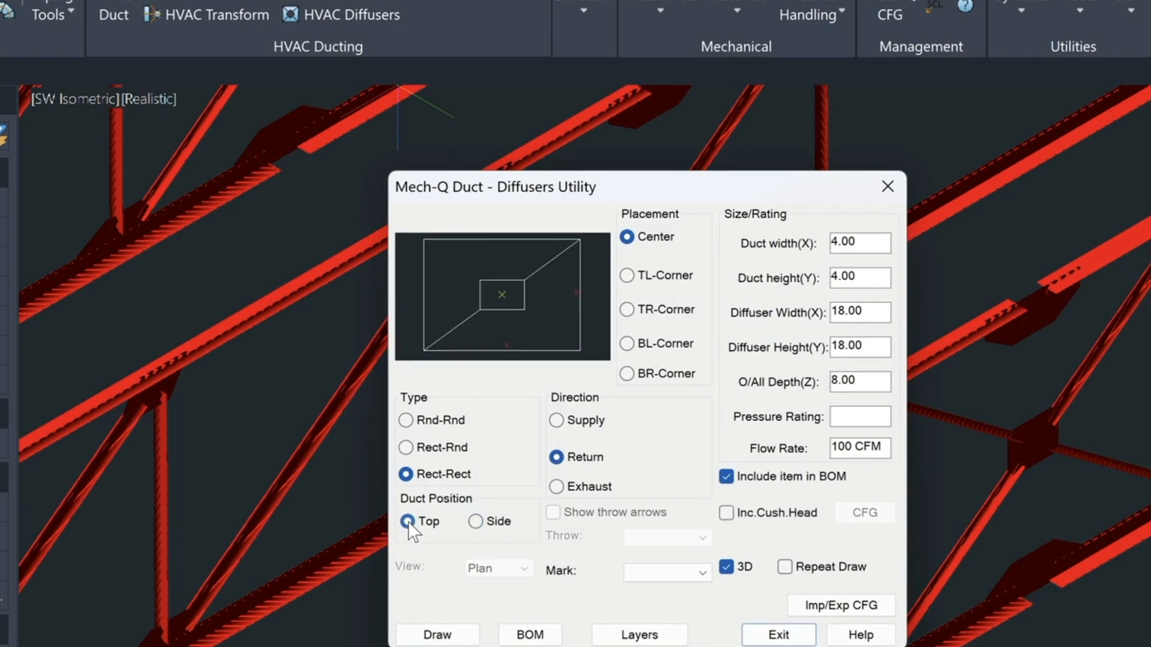
click(475, 521)
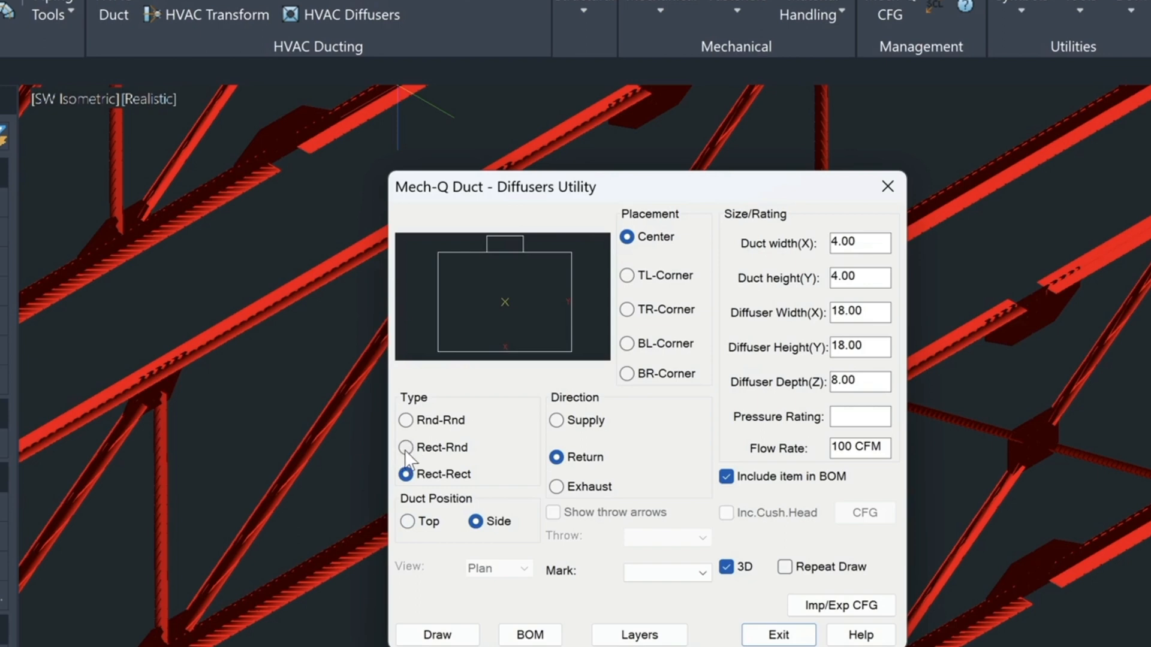
click(405, 448)
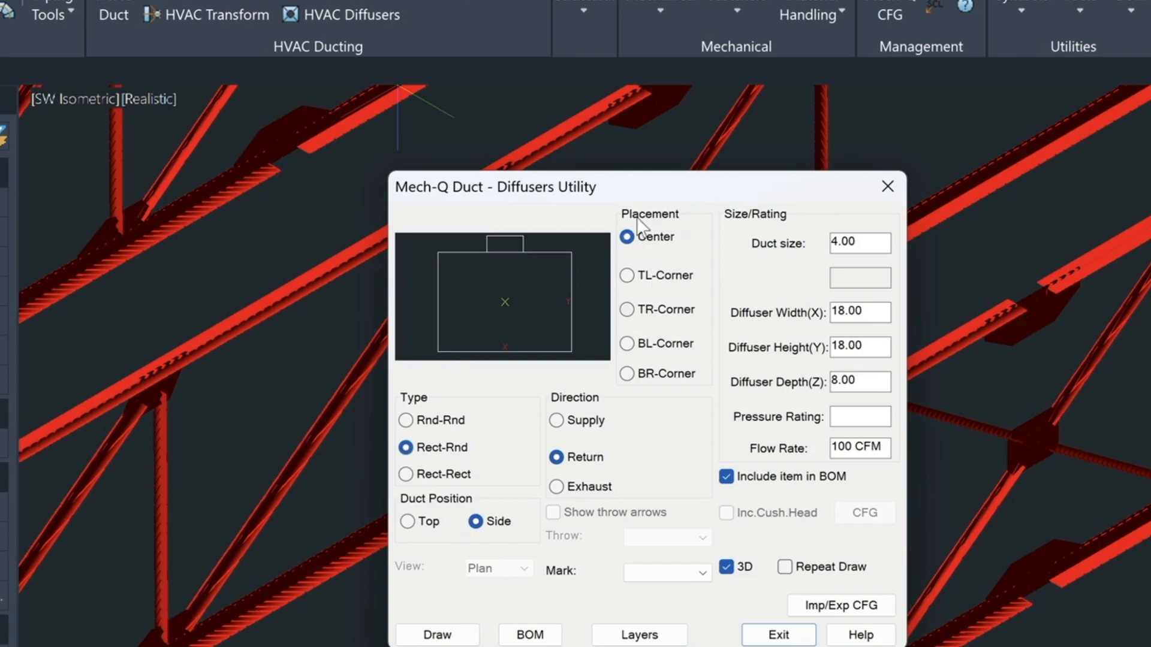
mouse_move(736, 269)
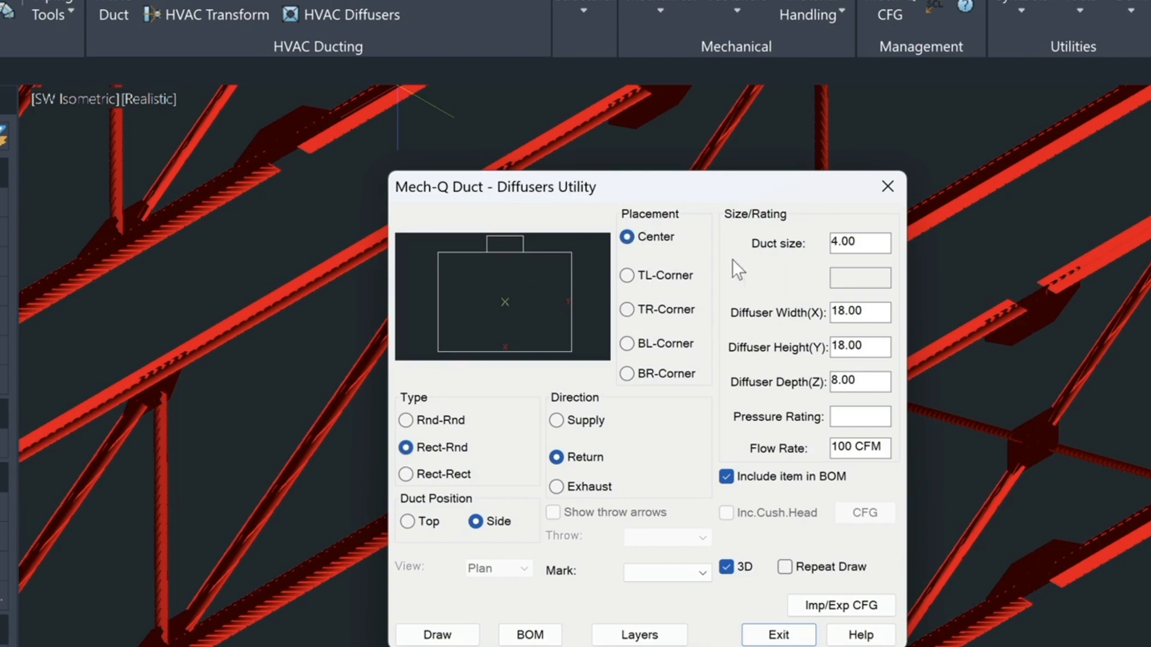
mouse_move(820, 248)
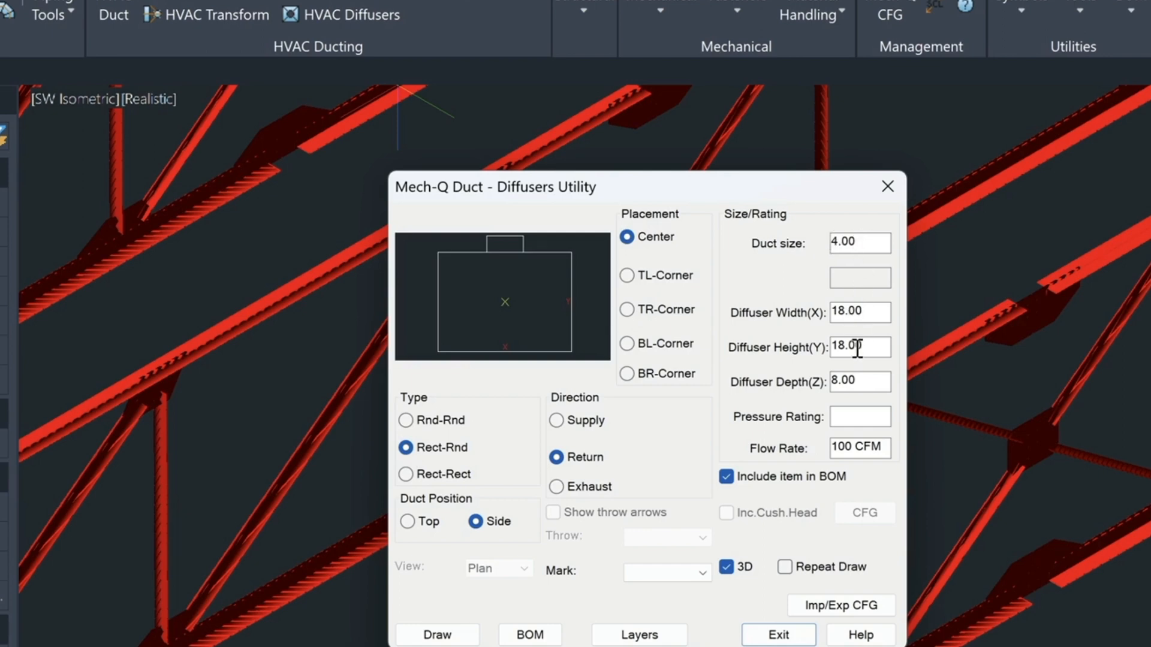
mouse_move(866, 378)
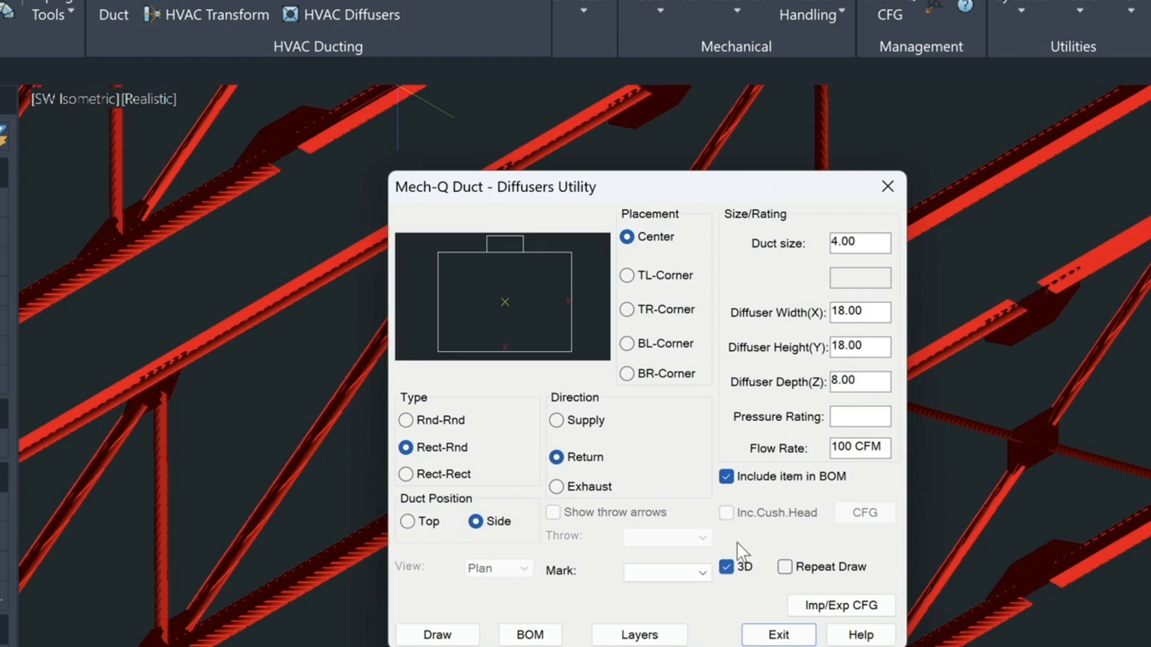
mouse_move(752, 592)
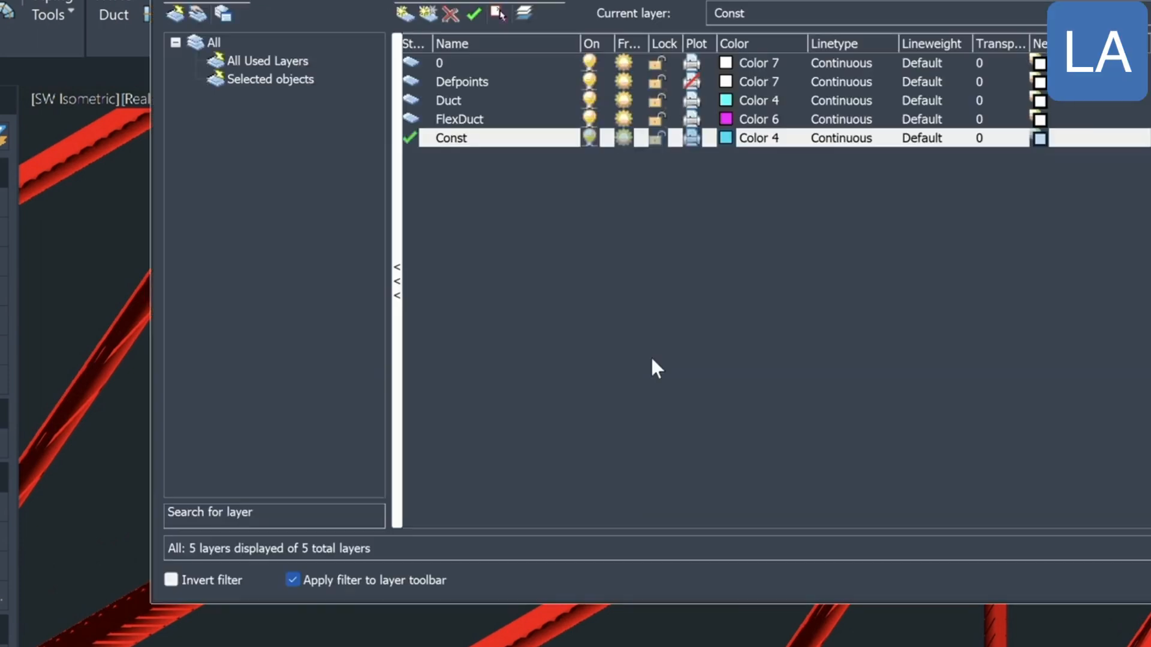
- Create a new layer named Const, colour 4, in the Layer manager
click(450, 13)
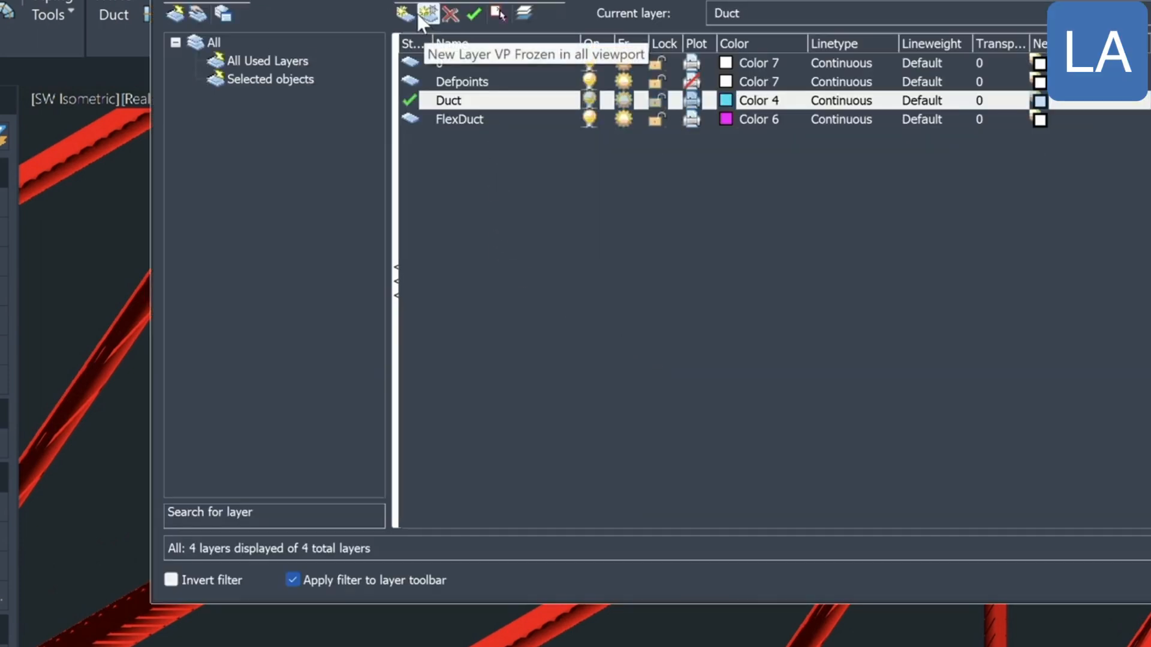
click(403, 13)
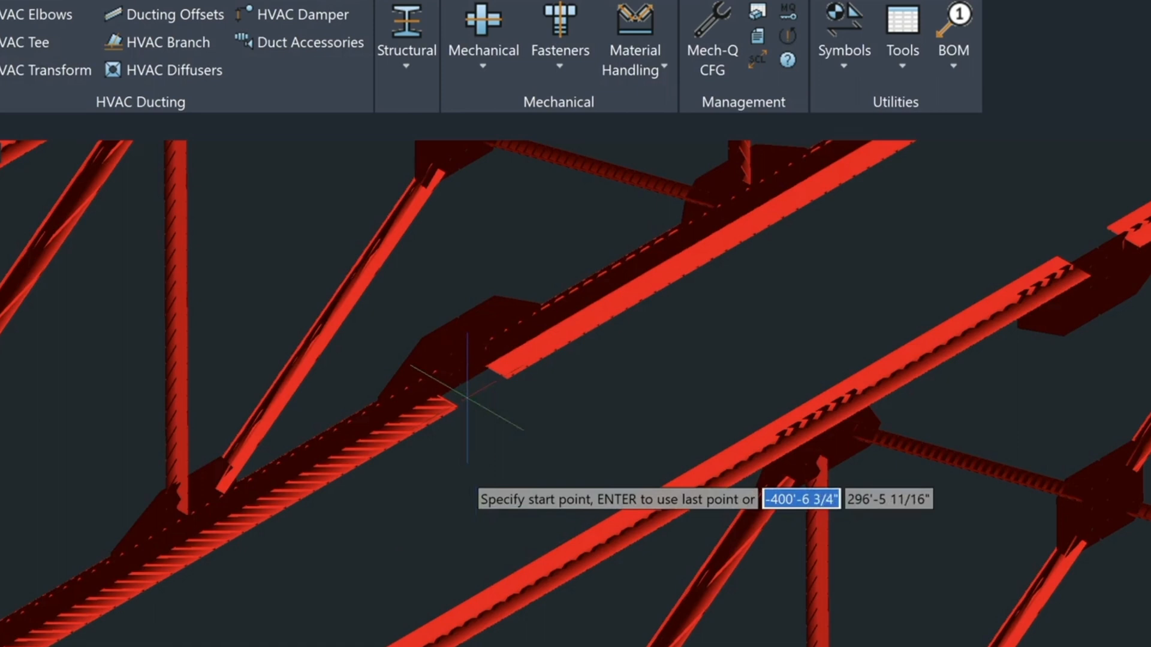
- Start a construction polyline on the truss chord with an 8-unit first segment
click(462, 381)
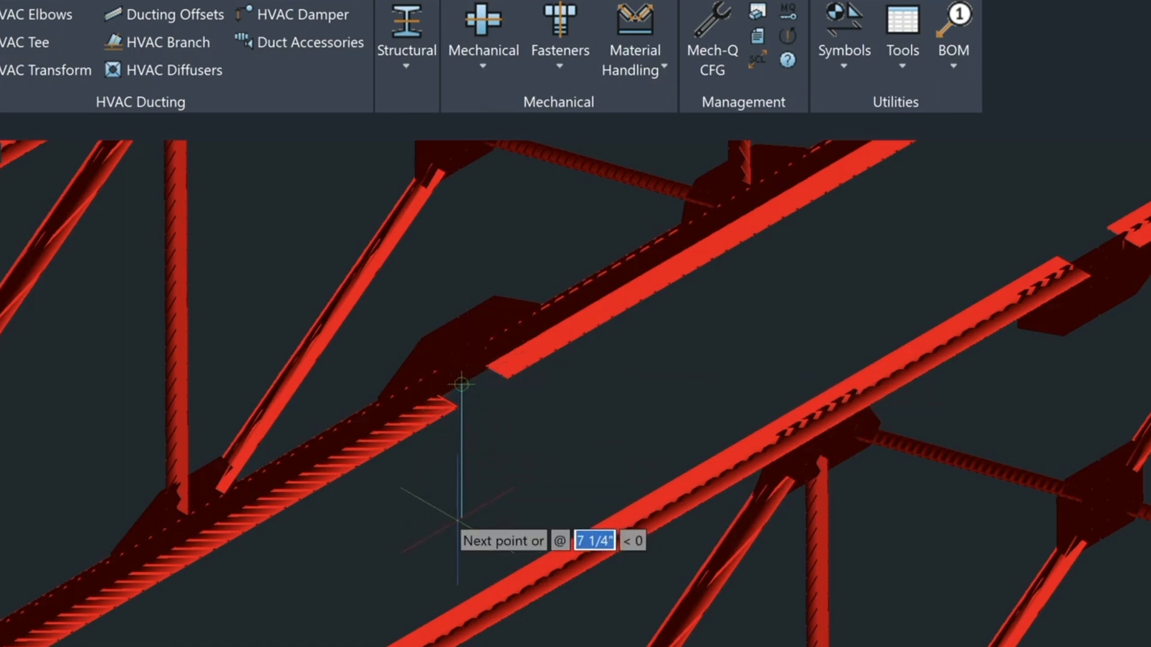
text(8)
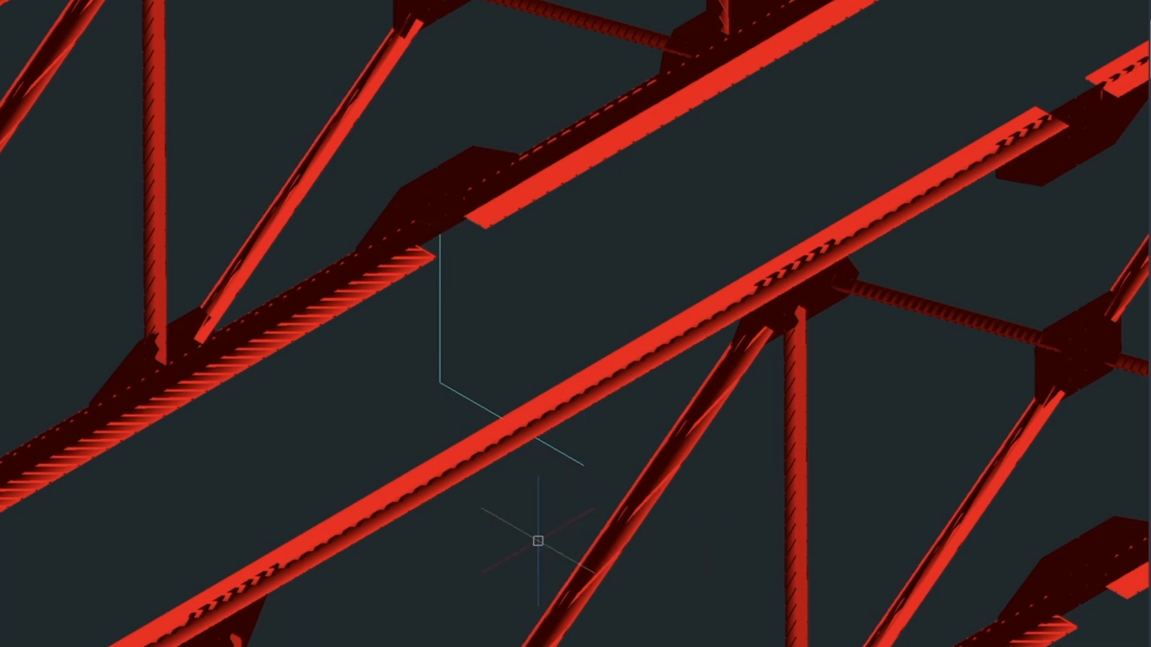
mouse_move(587, 488)
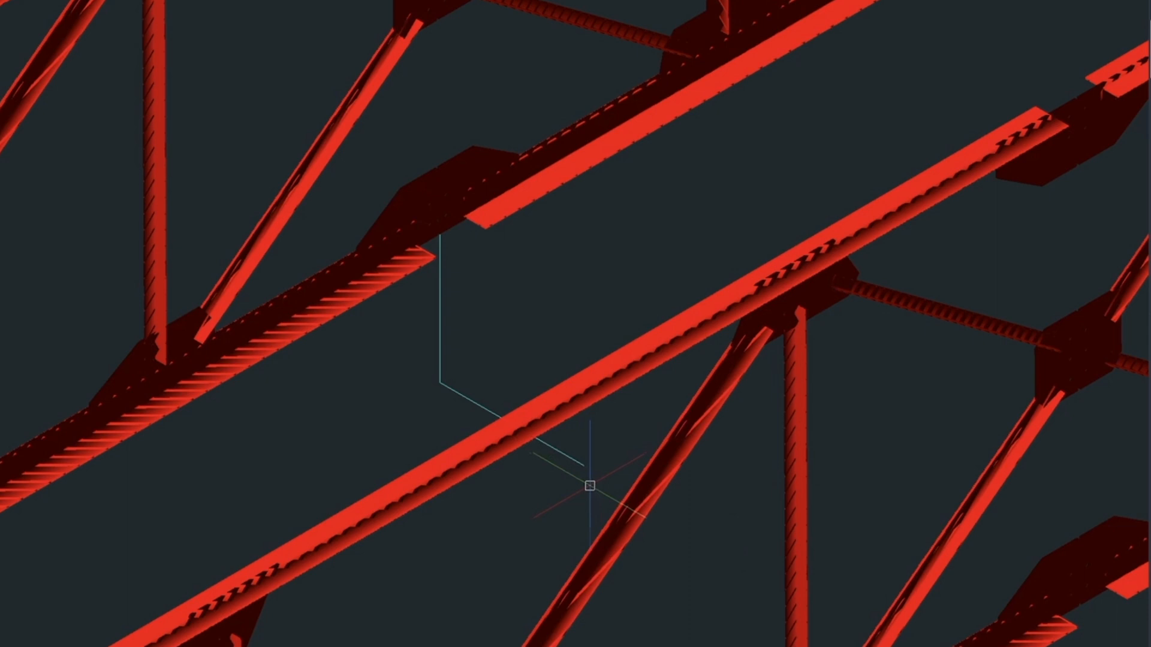
mouse_move(353, 83)
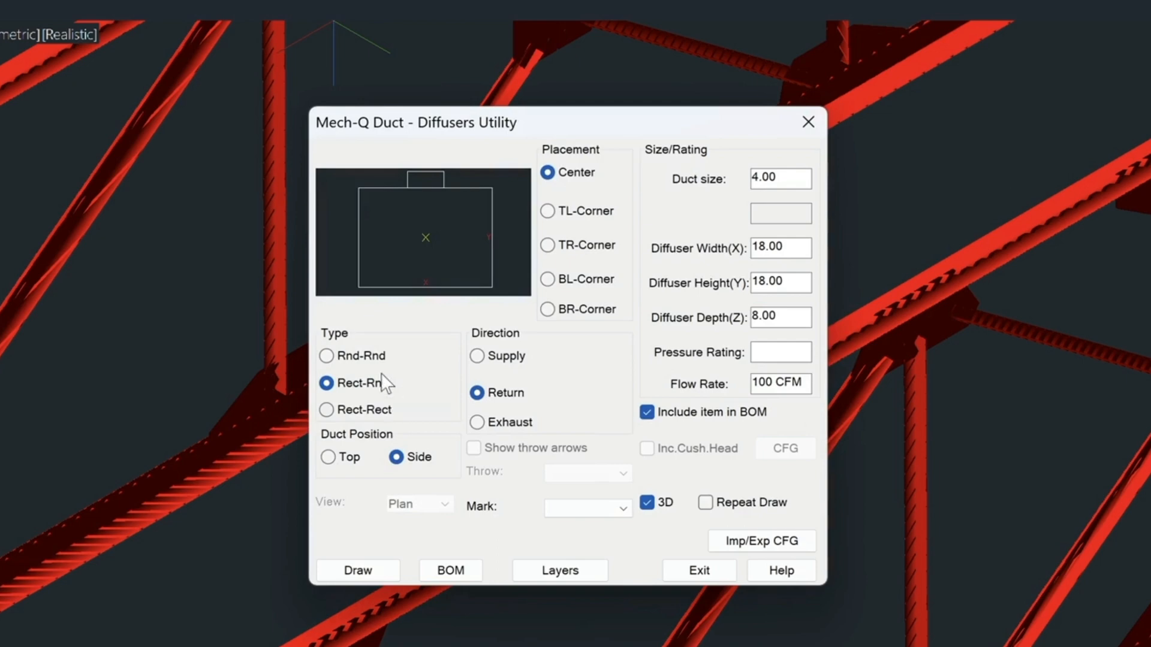
- Insert the Rect-Rnd diffuser at the construction line end with ortho on, then exit
click(357, 570)
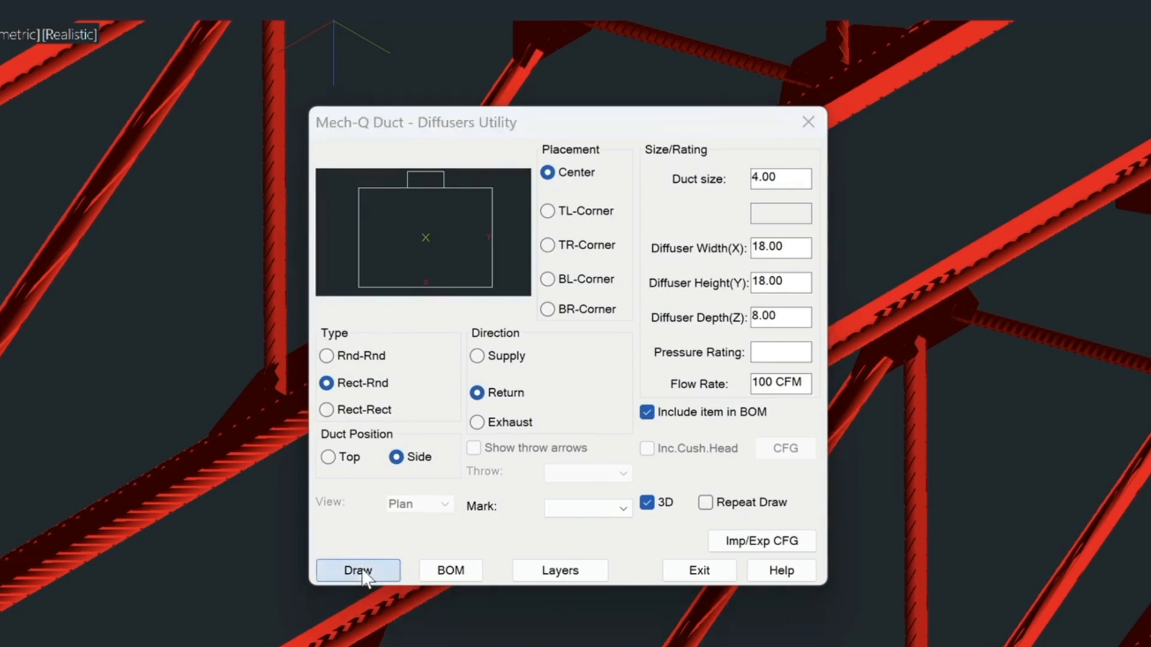
click(357, 569)
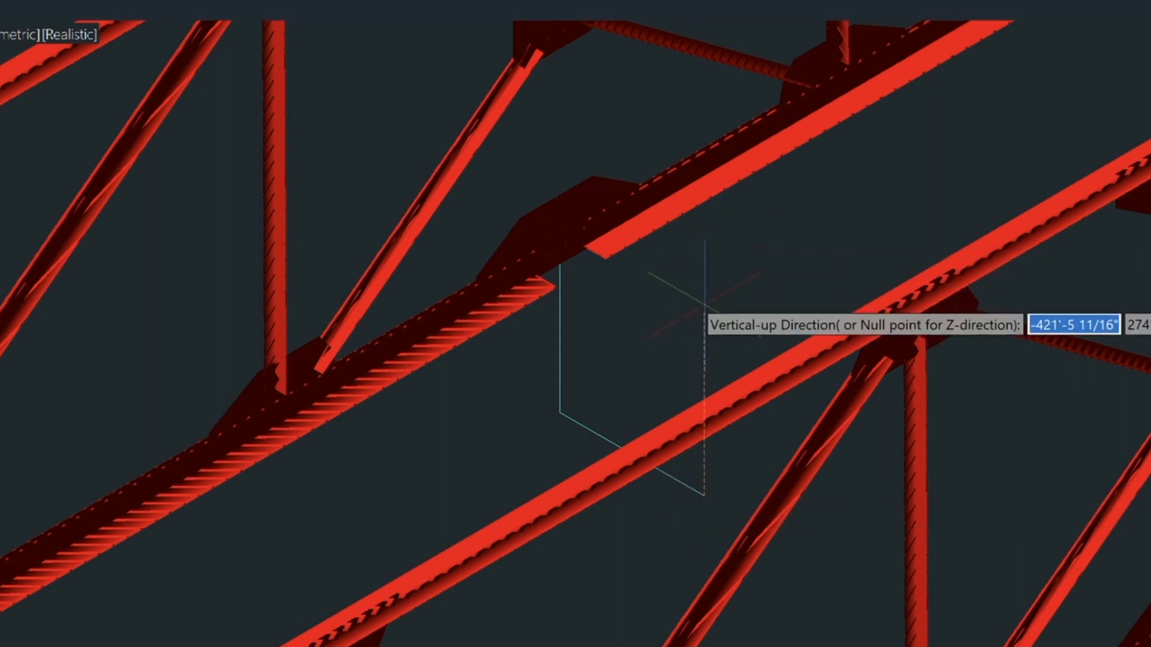
key(f8)
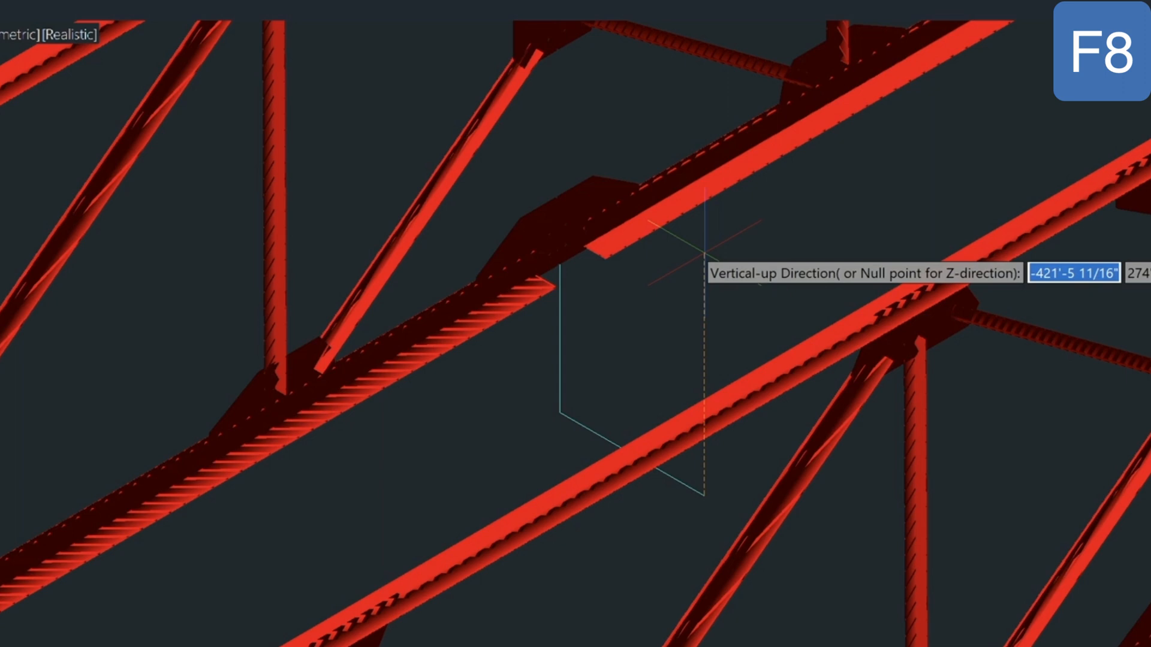
key(f8)
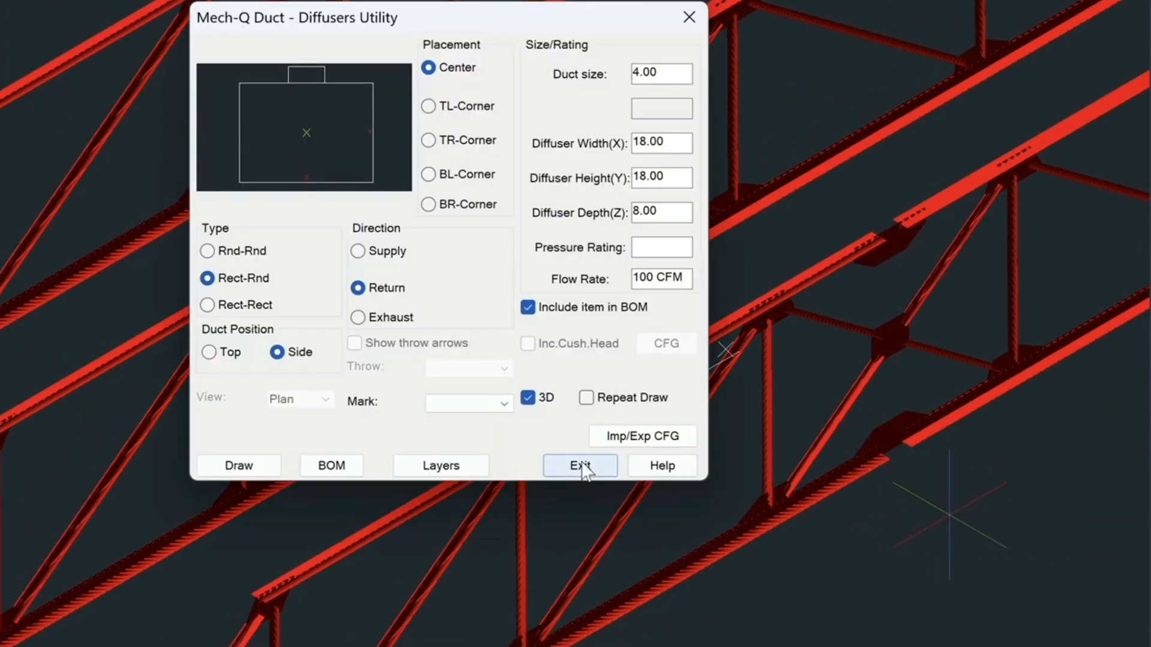
click(579, 465)
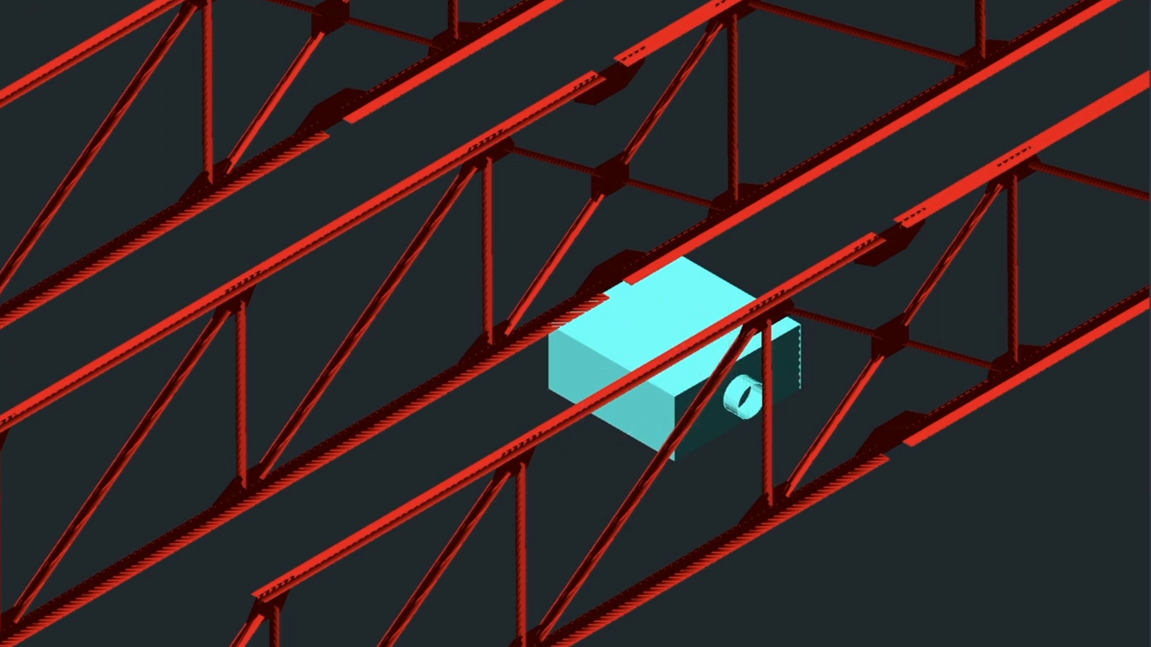
- Bring the cyan diffuser and its round collar into closer view
click(630, 345)
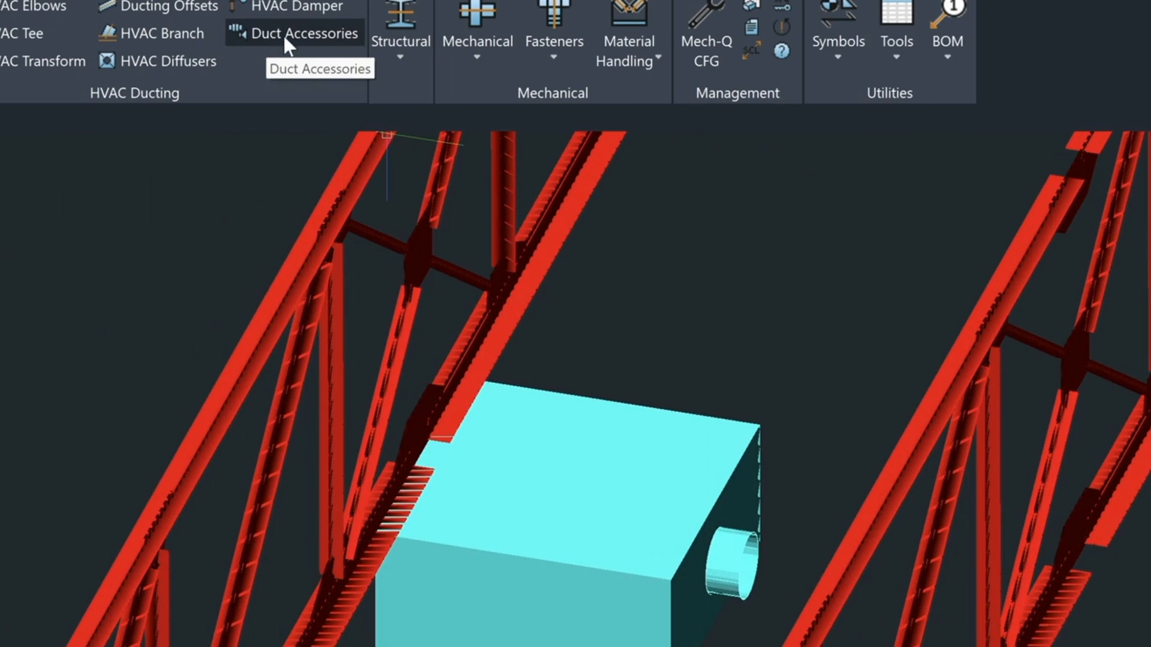
- Set a 3D smooth flexible duct, size 4.00, bend radius 2, and begin drawing it
click(302, 33)
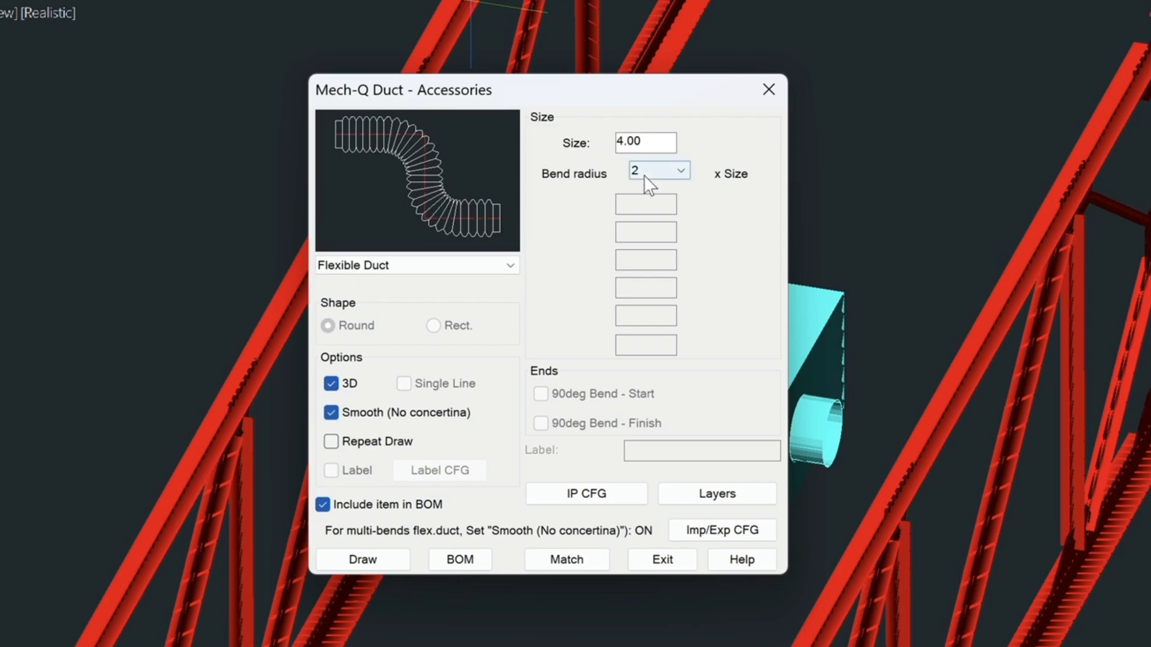
mouse_move(645, 182)
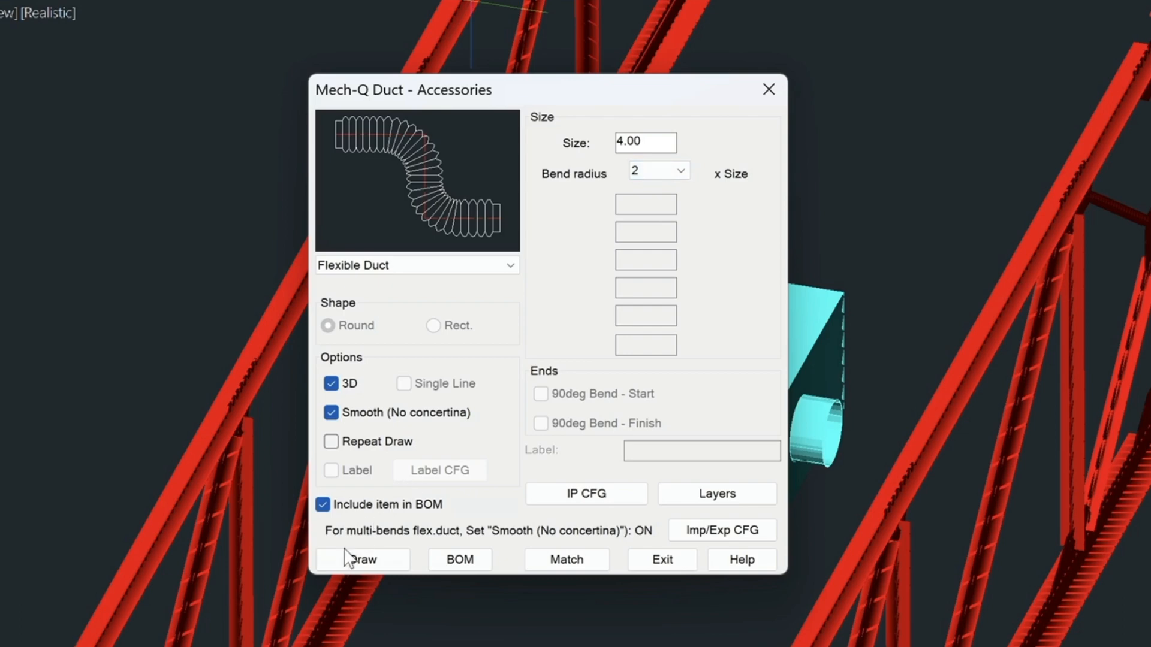
click(362, 559)
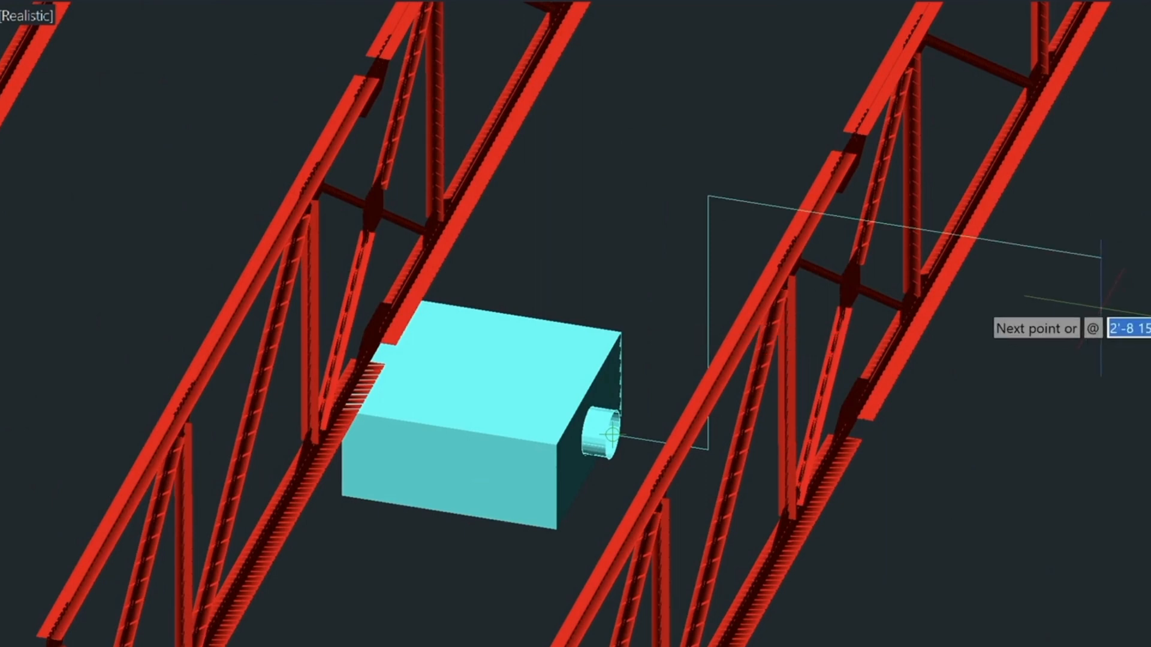
mouse_move(1105, 311)
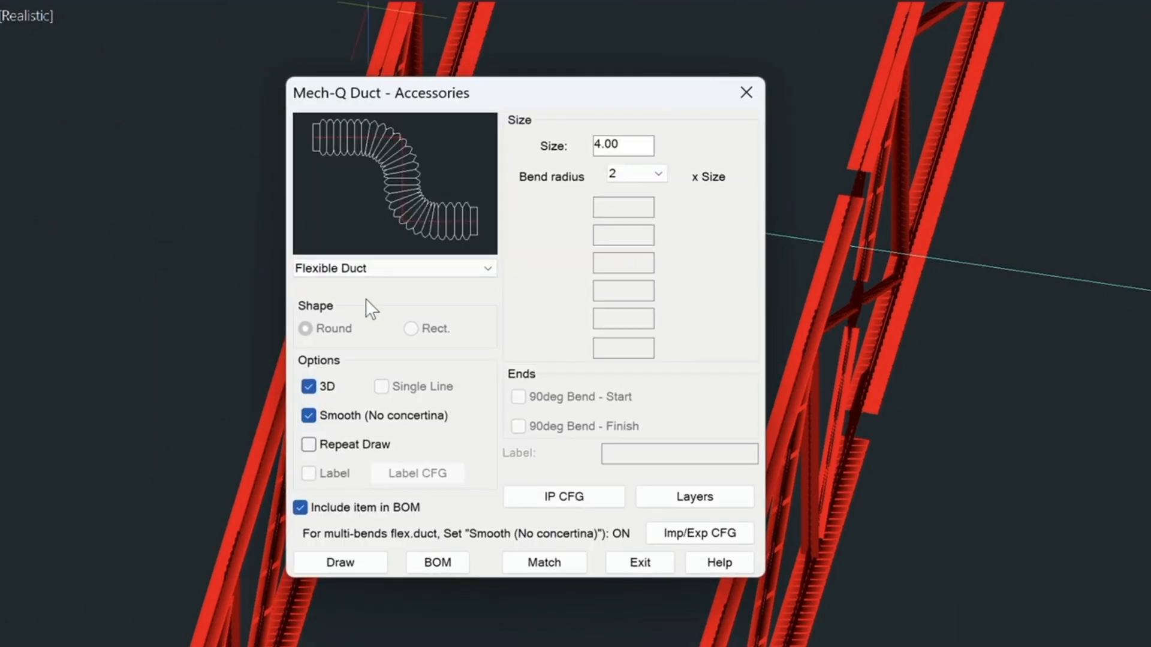
- Finish routing the flexible duct from the diffuser collar and exit the Accessories dialog
click(339, 562)
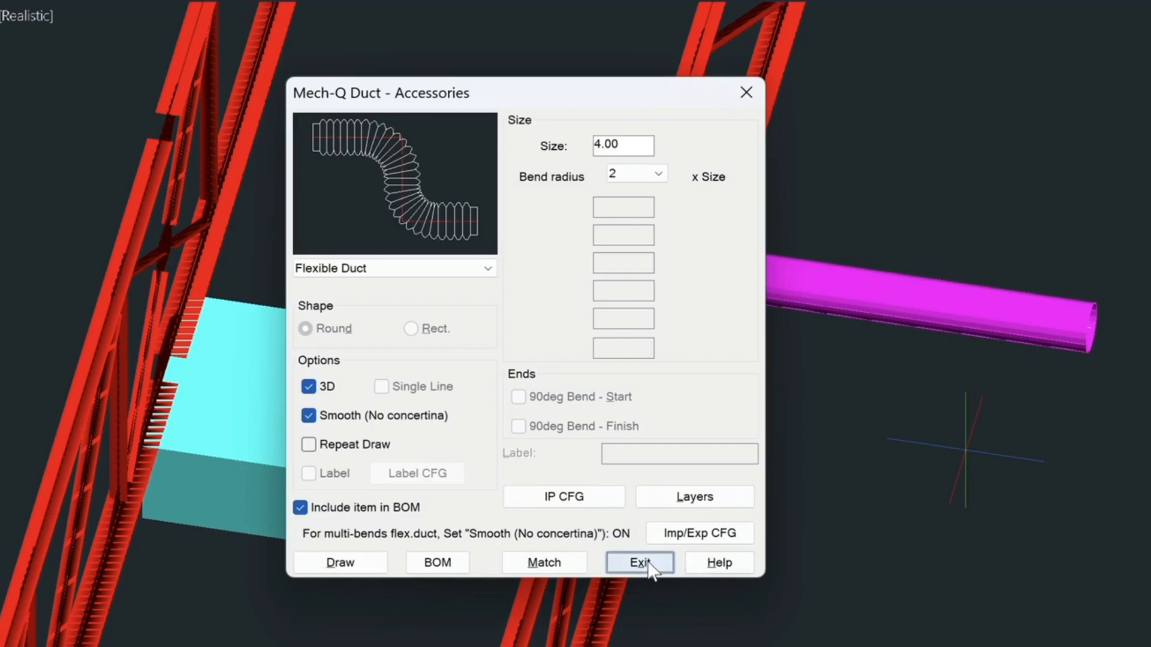
click(637, 562)
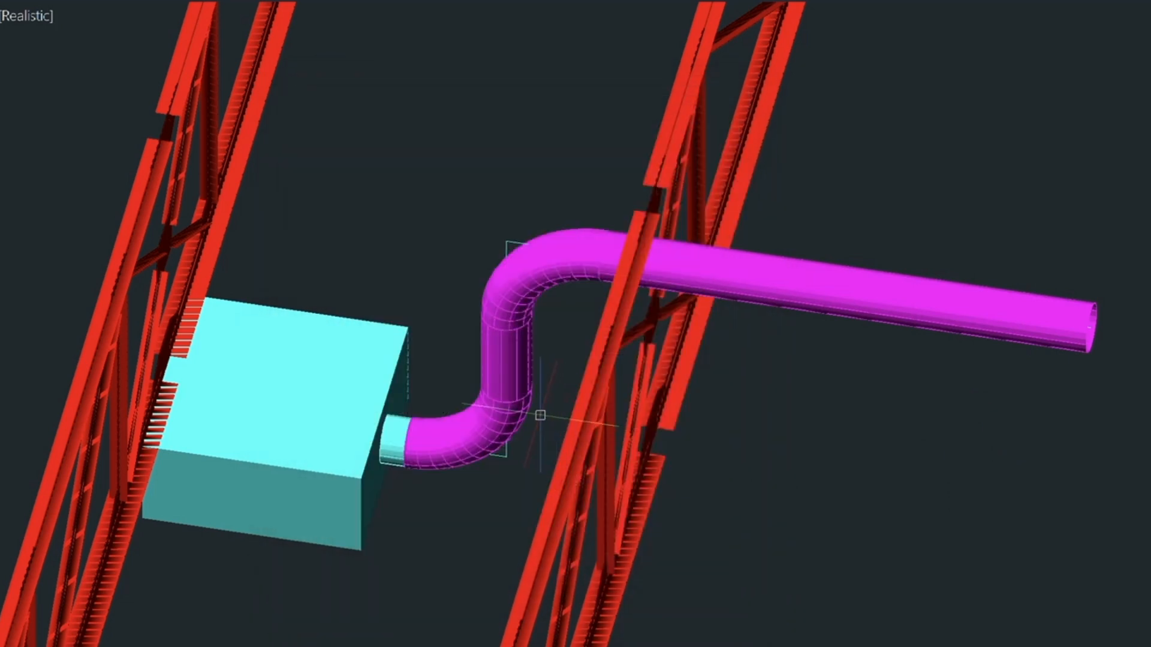
text(LA)
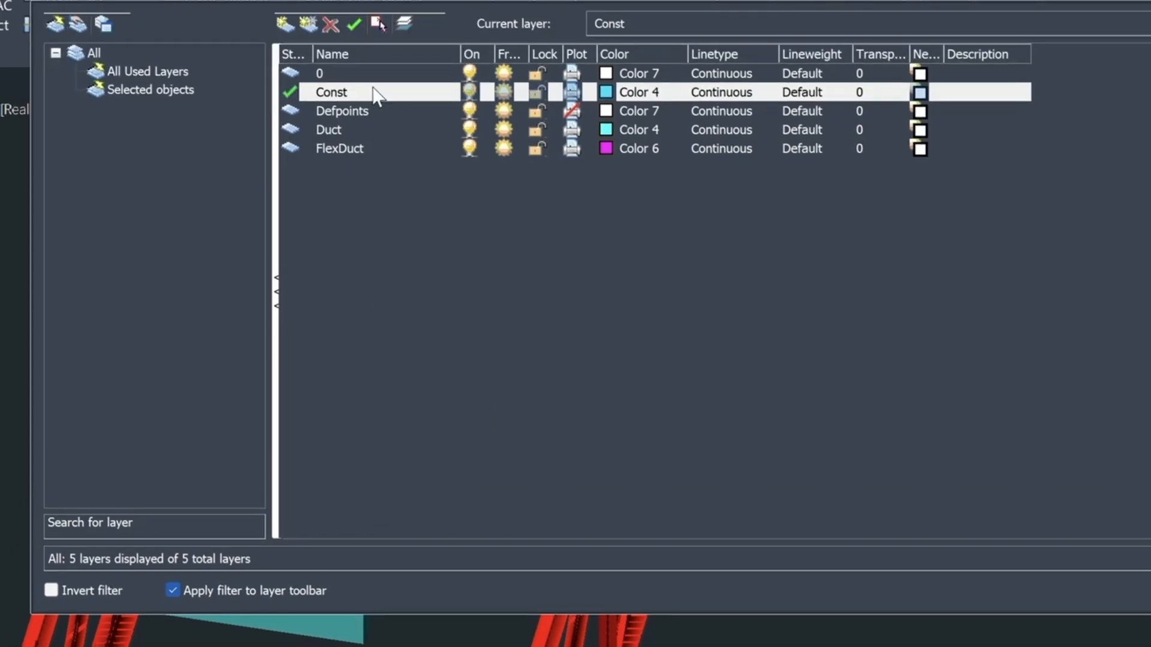
mouse_move(405, 24)
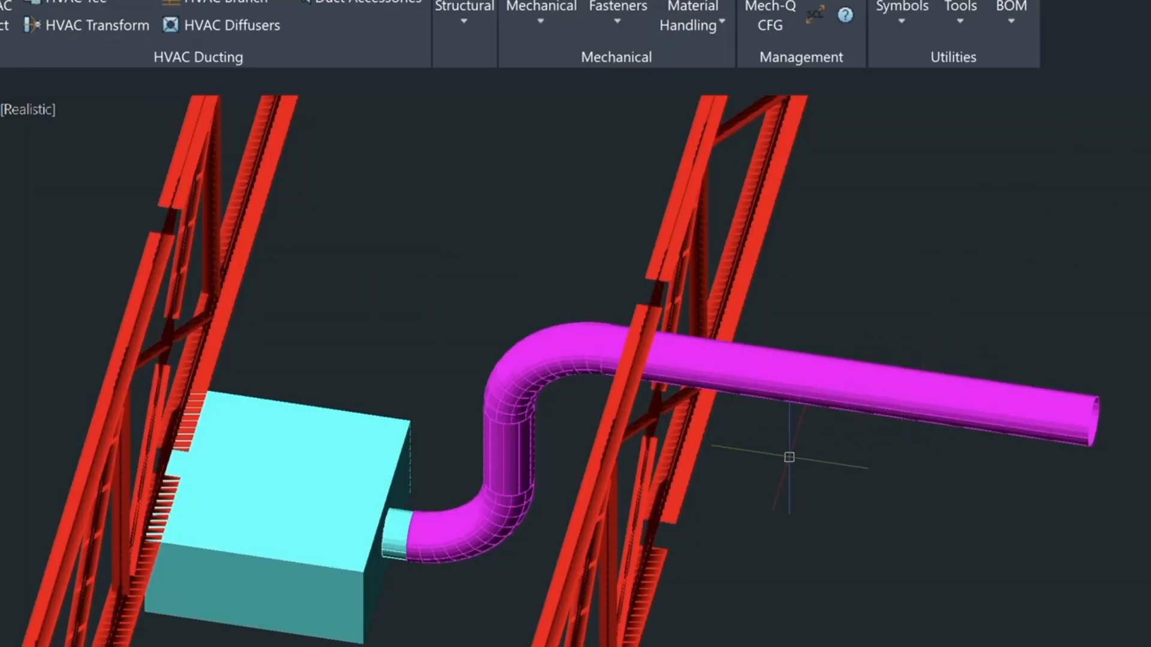
- Remove the Const construction lines and open the viewport view menu
click(28, 109)
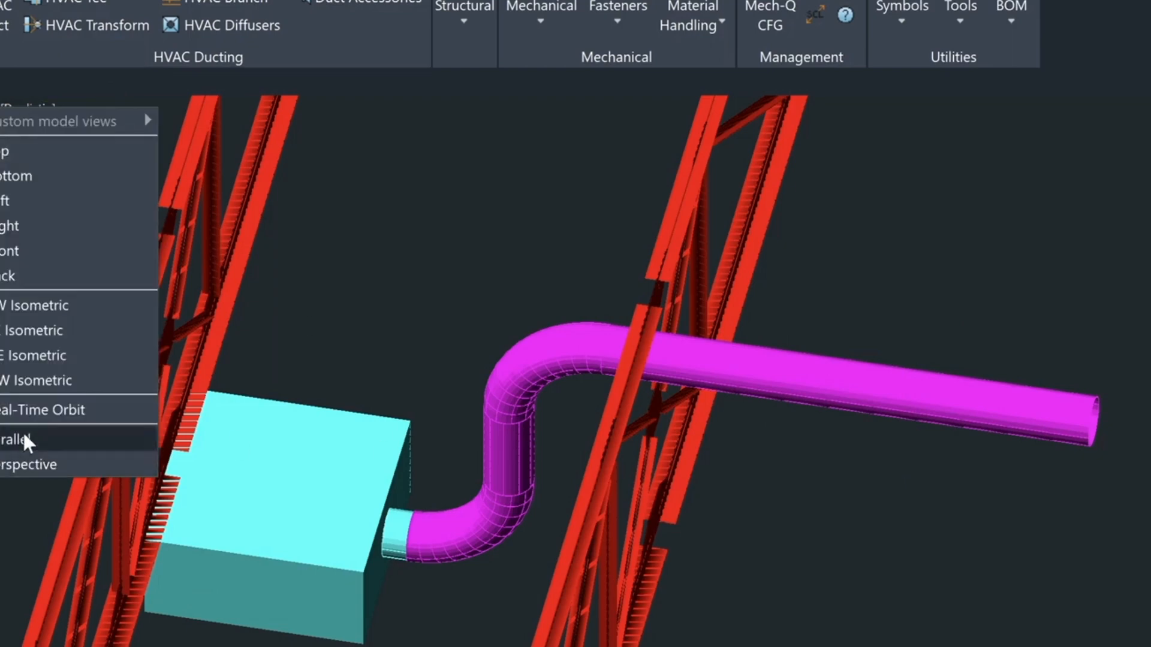